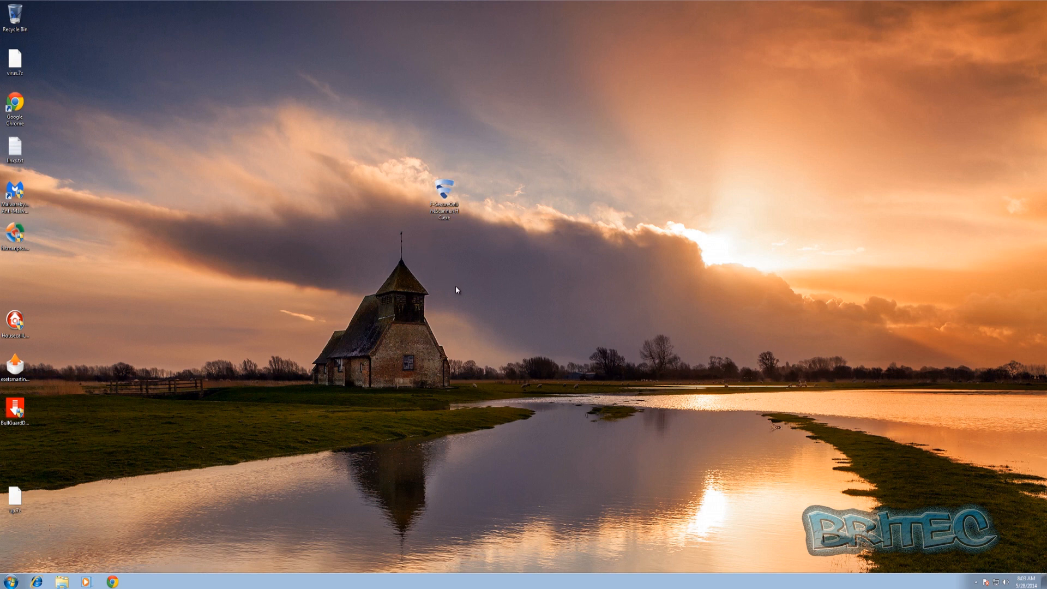
mouse_move(381, 225)
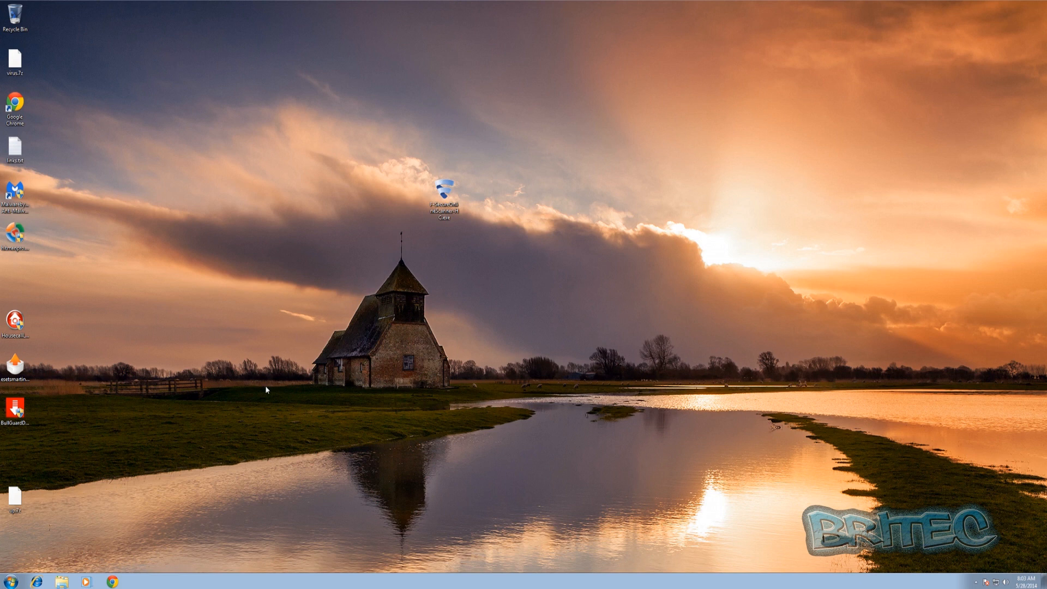
mouse_move(774, 544)
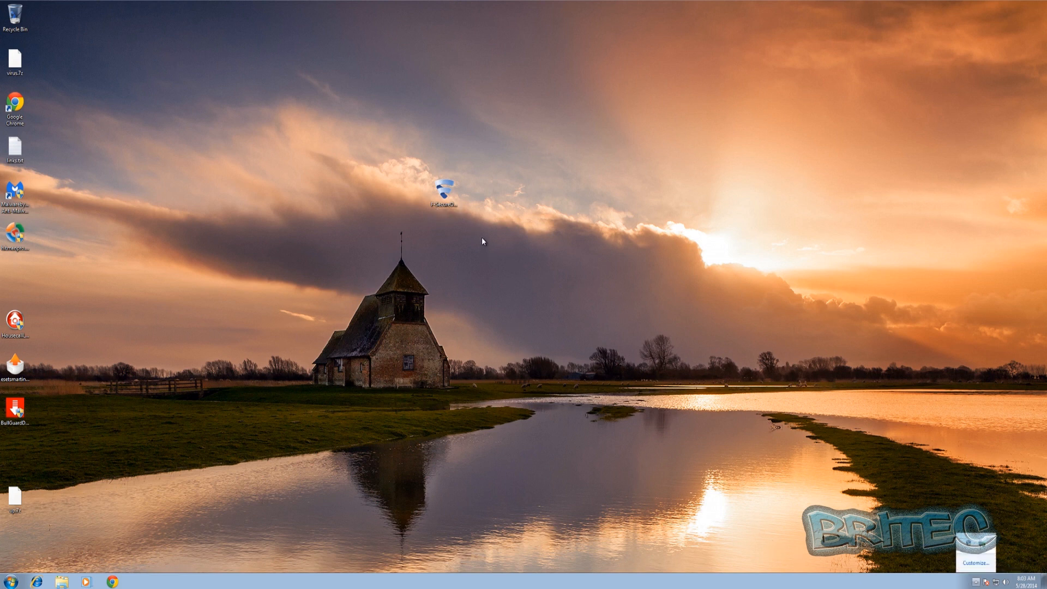
- Dismiss the popup that appeared over the desktop
left_click(442, 195)
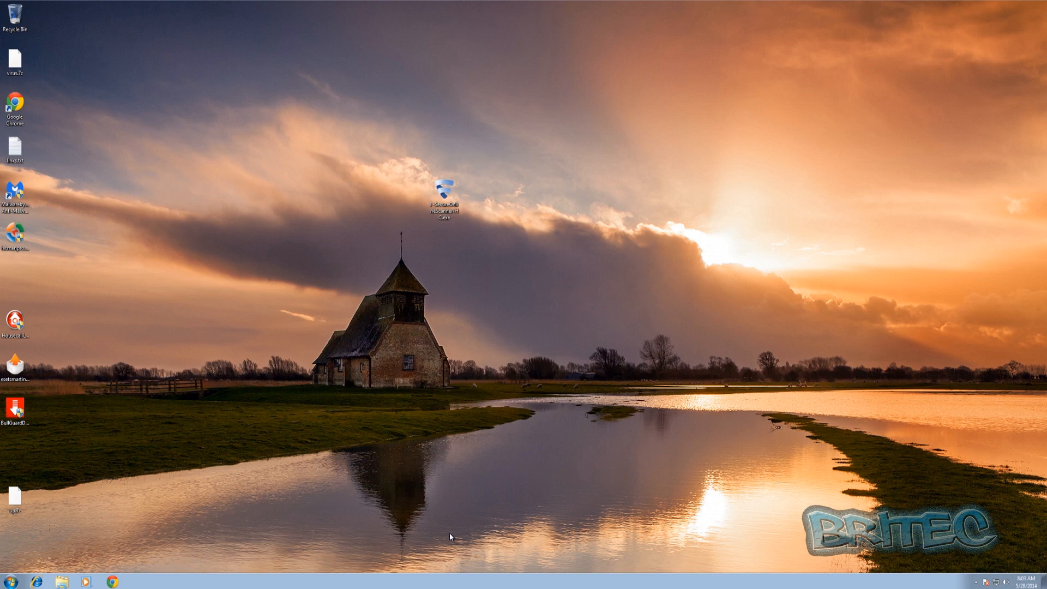
mouse_move(443, 534)
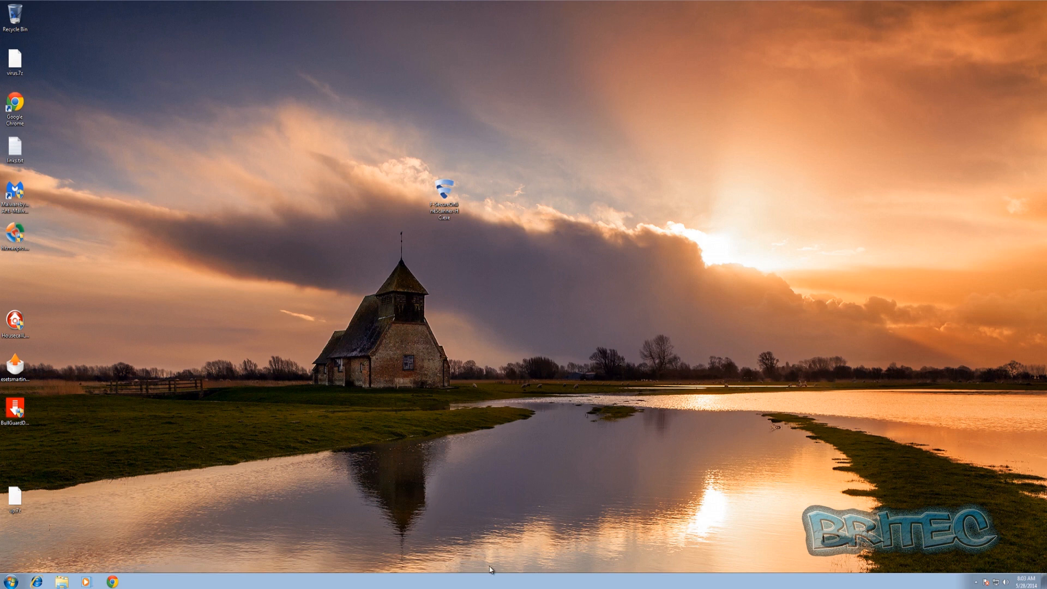
mouse_move(485, 511)
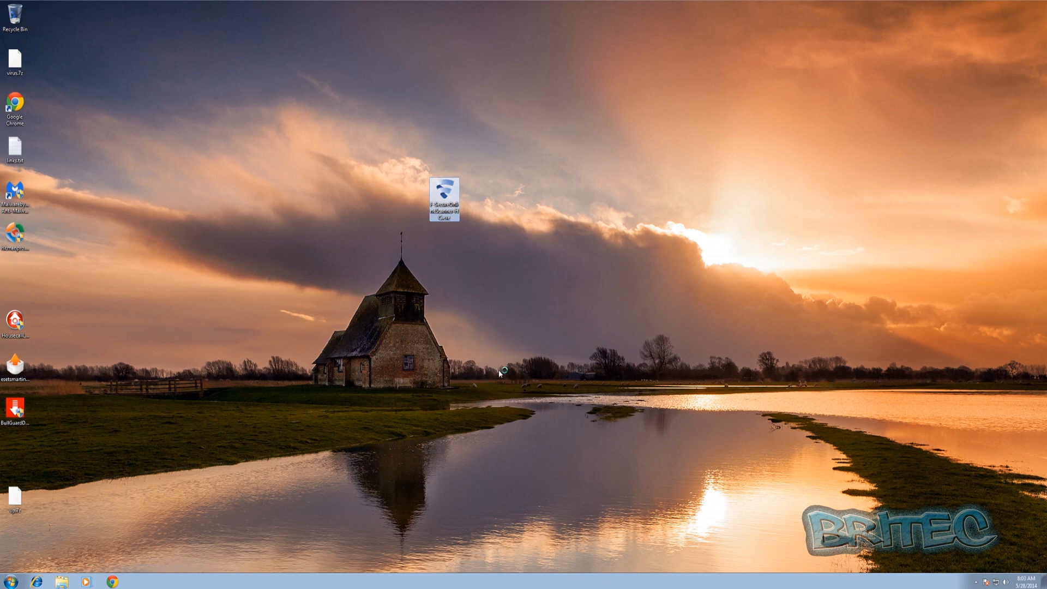
mouse_move(489, 372)
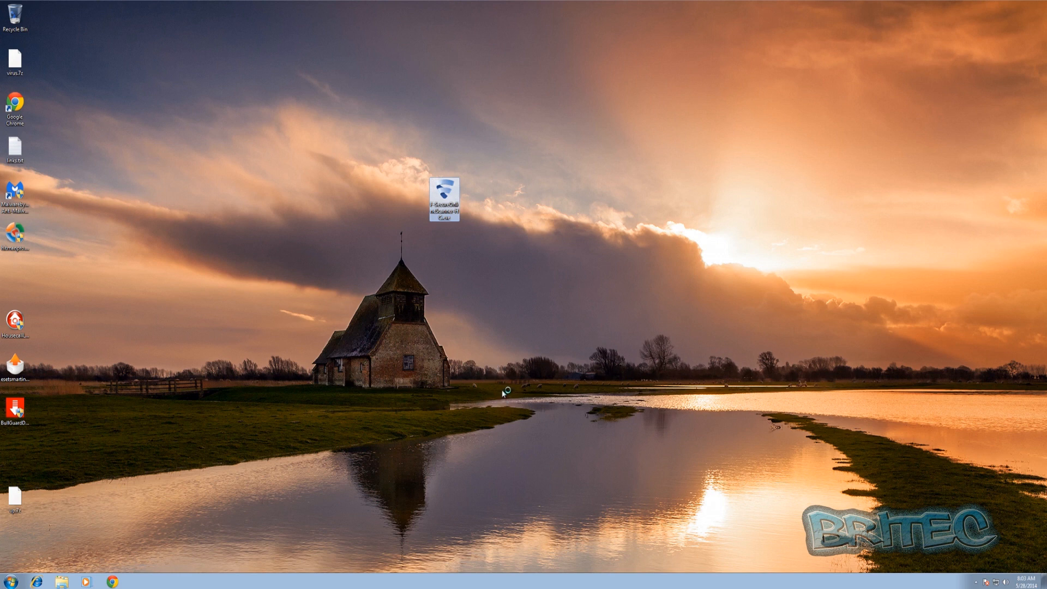
mouse_move(481, 361)
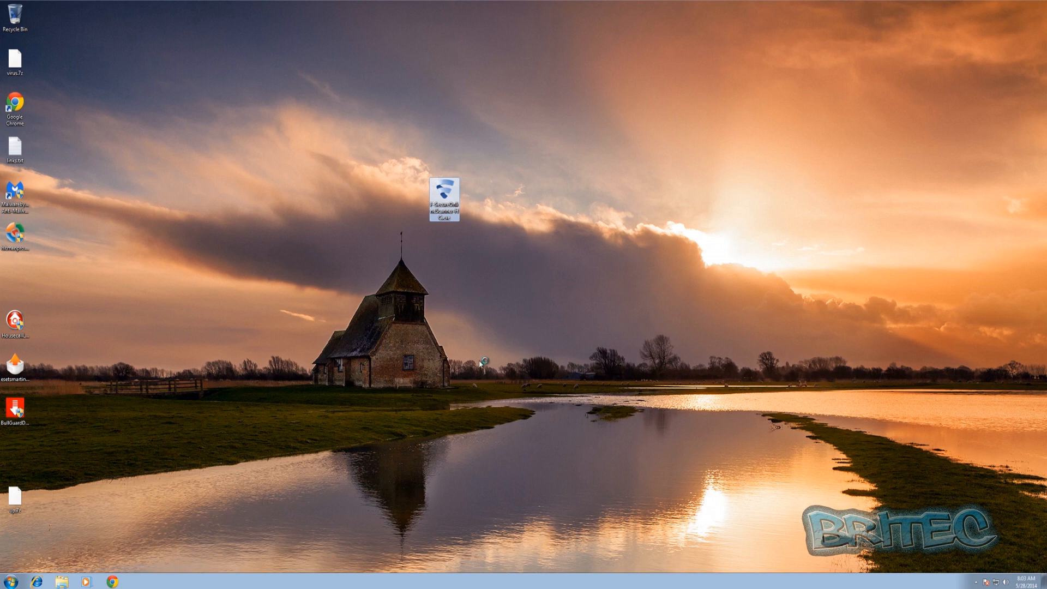
mouse_move(478, 371)
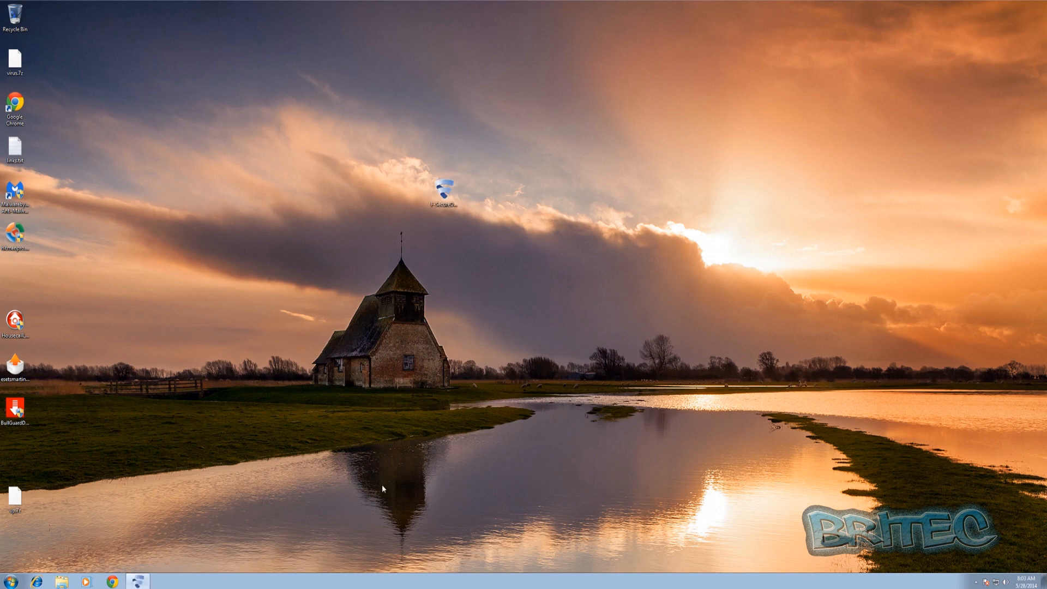
- Launch the scanner from the desktop icon and check the language dropdown reads English
double_click(443, 189)
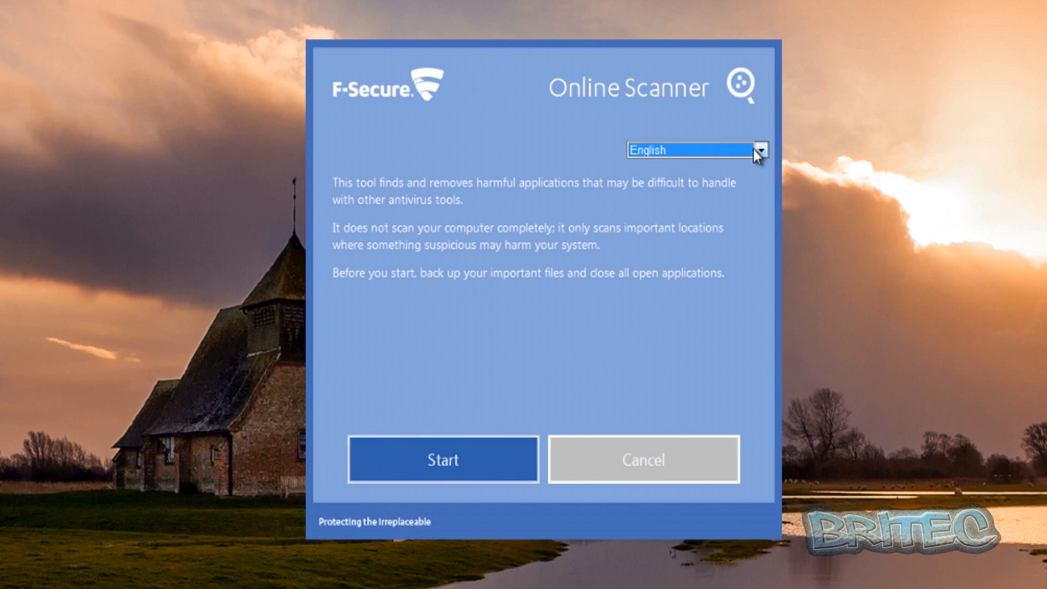
left_click(758, 150)
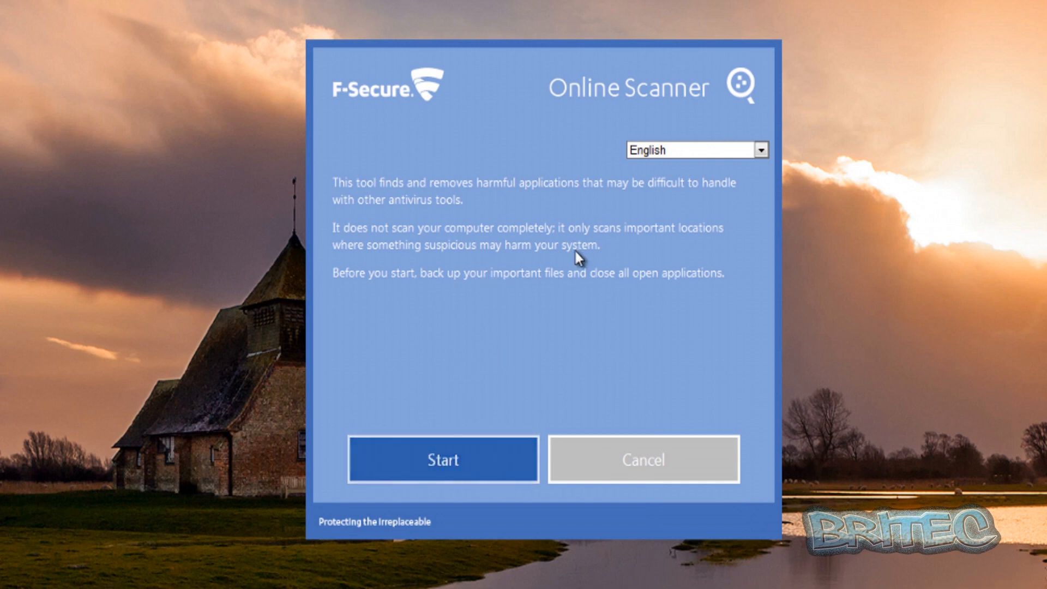
- Start to reach the licence terms and untick contributing anonymous data on suspicious items
left_click(442, 459)
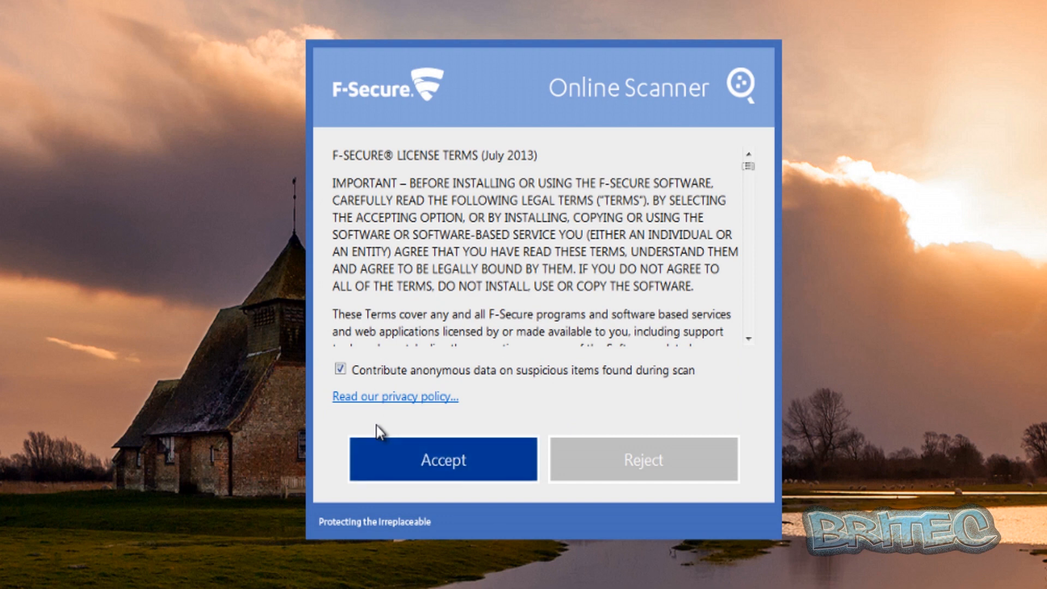
mouse_move(464, 430)
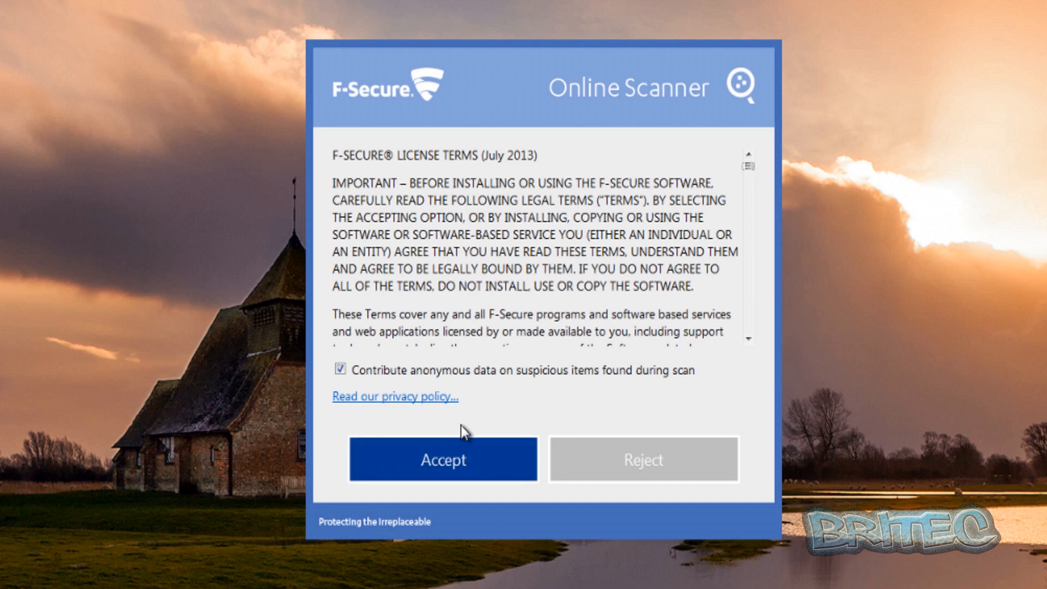
mouse_move(620, 418)
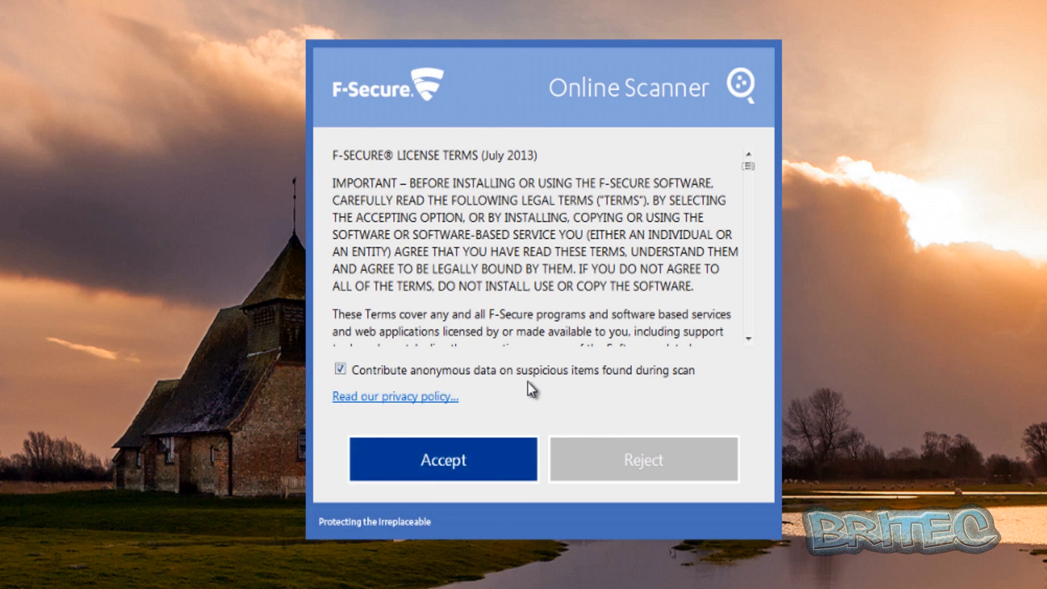
mouse_move(609, 385)
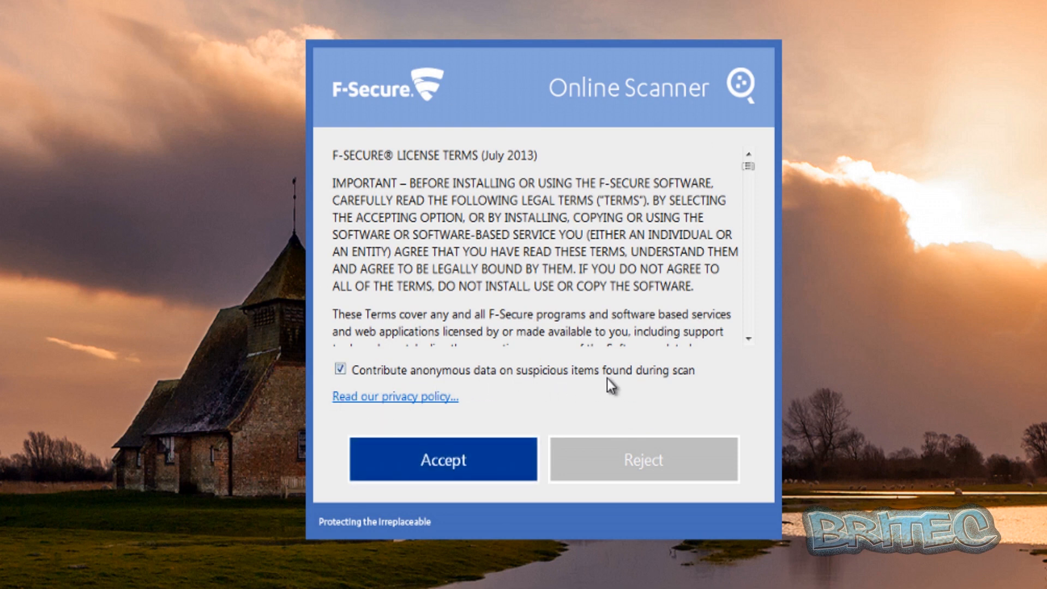
mouse_move(513, 301)
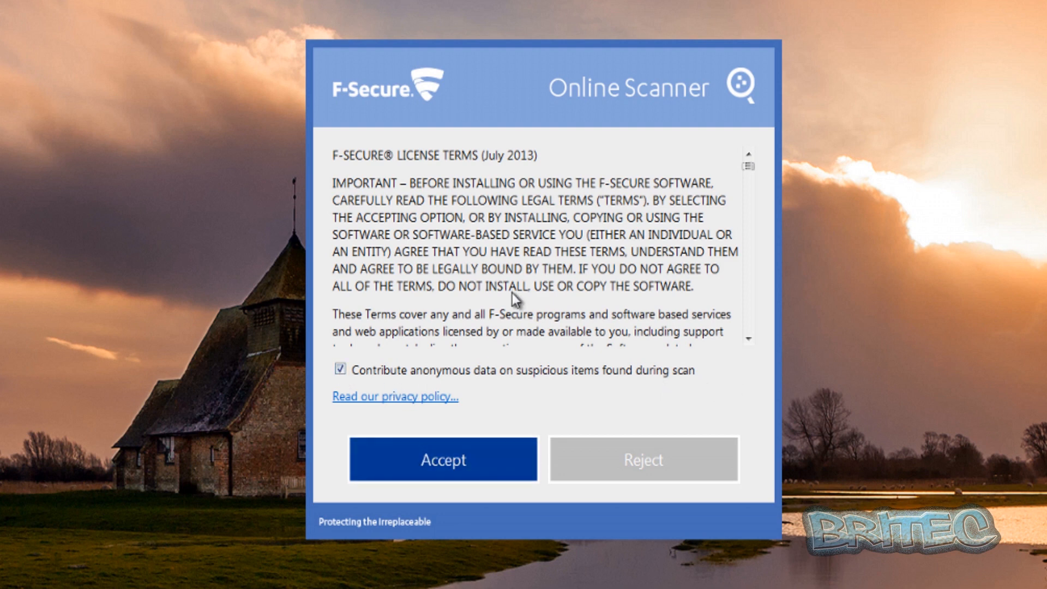
mouse_move(411, 254)
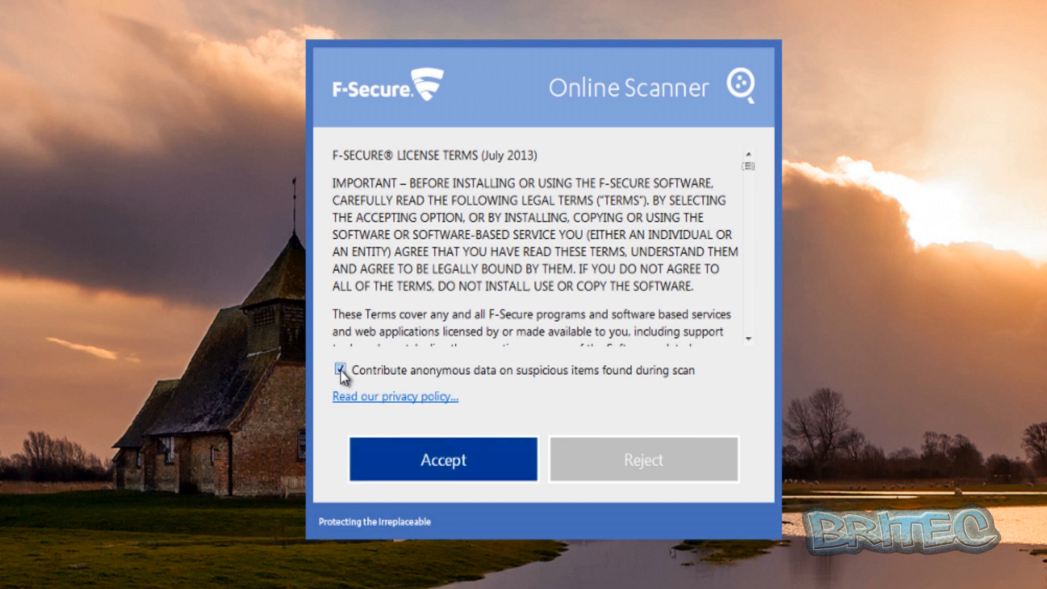
left_click(344, 369)
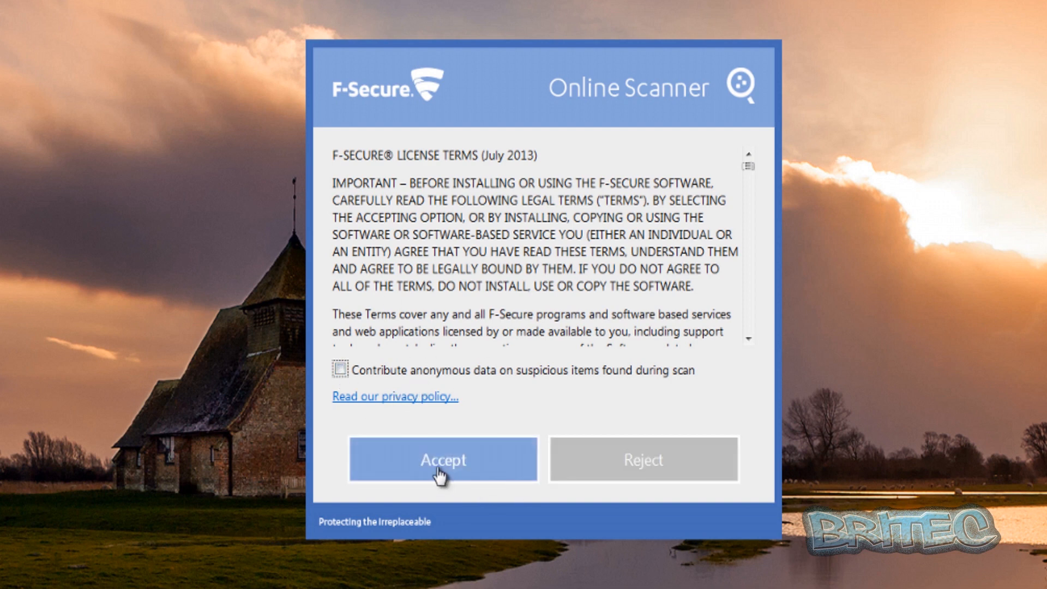
- Accept the licence terms so scanning and cleaning begins at 0%
left_click(442, 460)
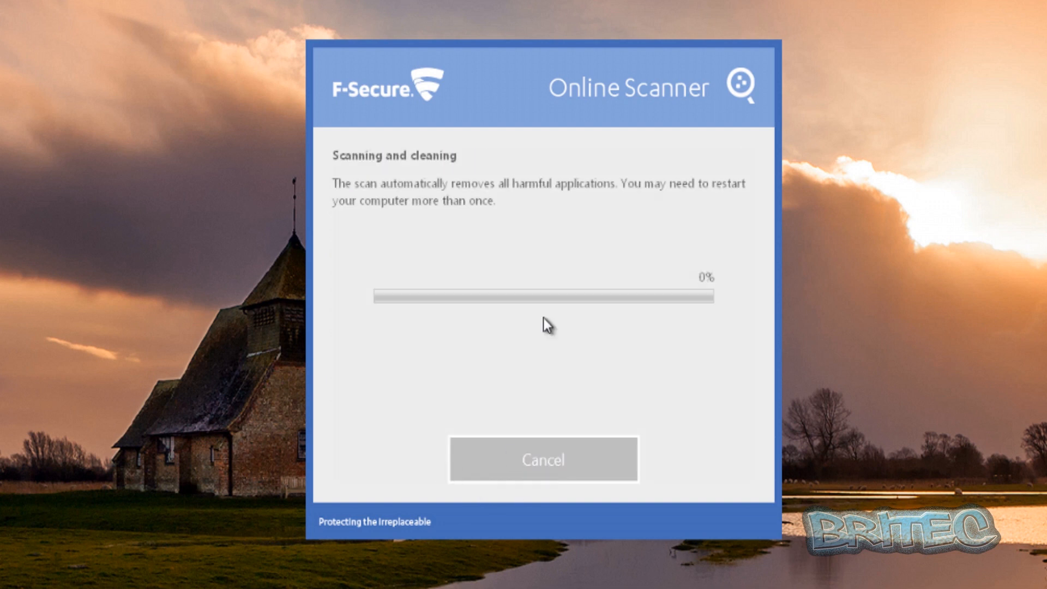
mouse_move(623, 324)
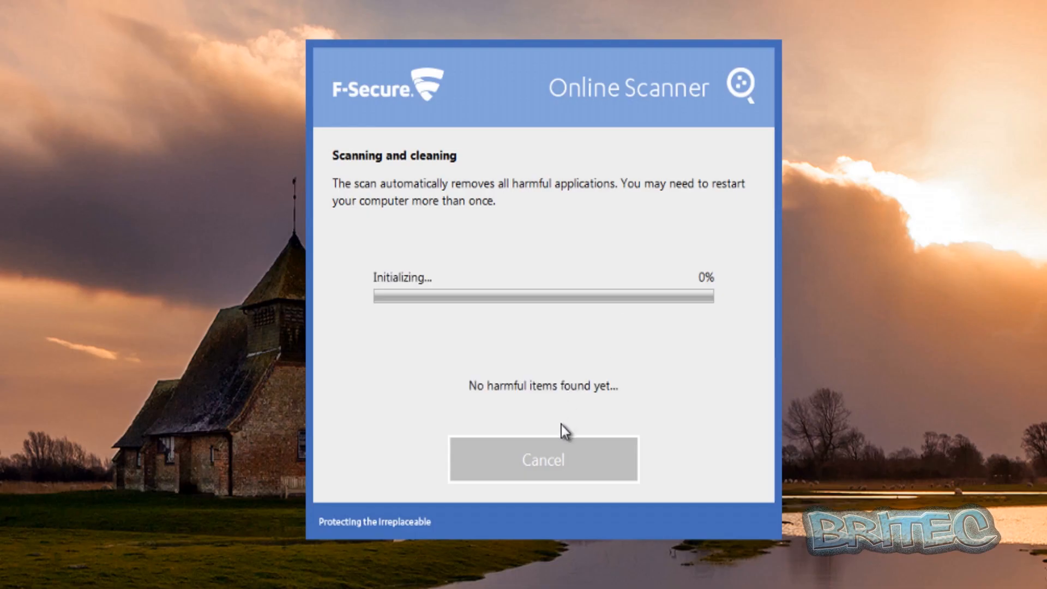
mouse_move(504, 417)
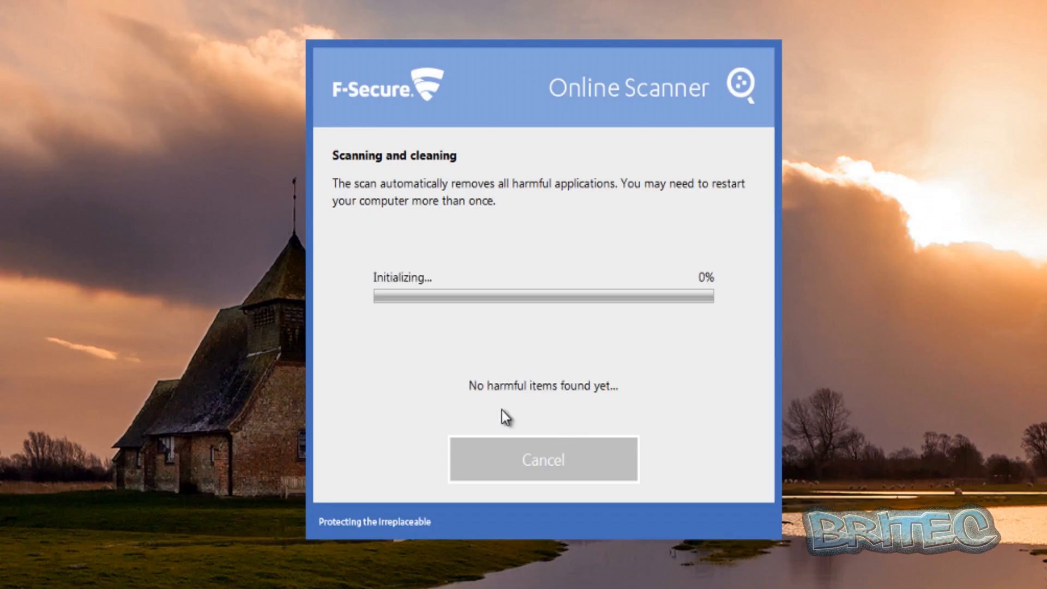
mouse_move(400, 321)
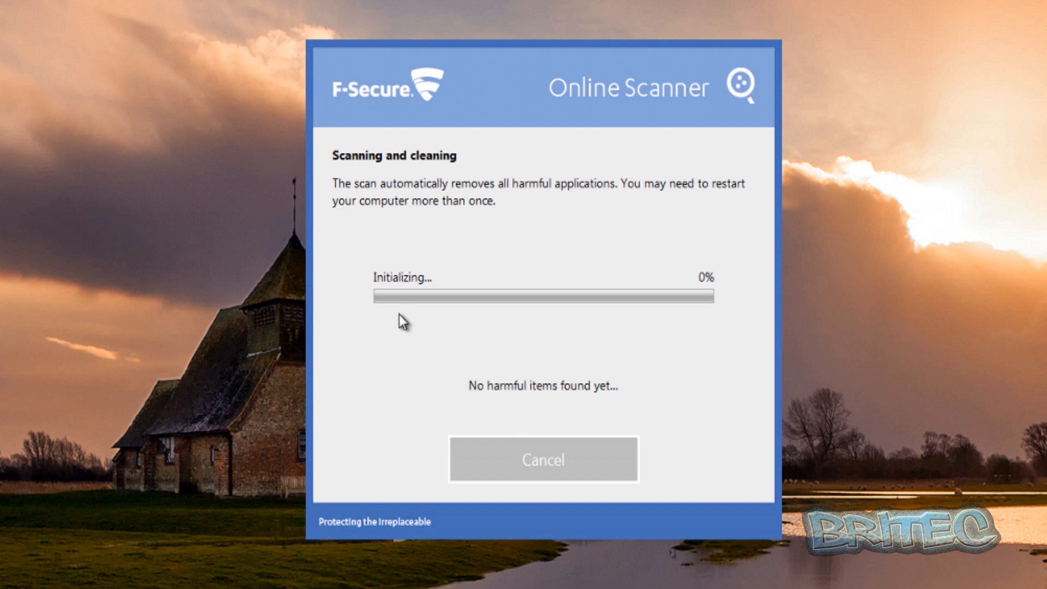
mouse_move(613, 400)
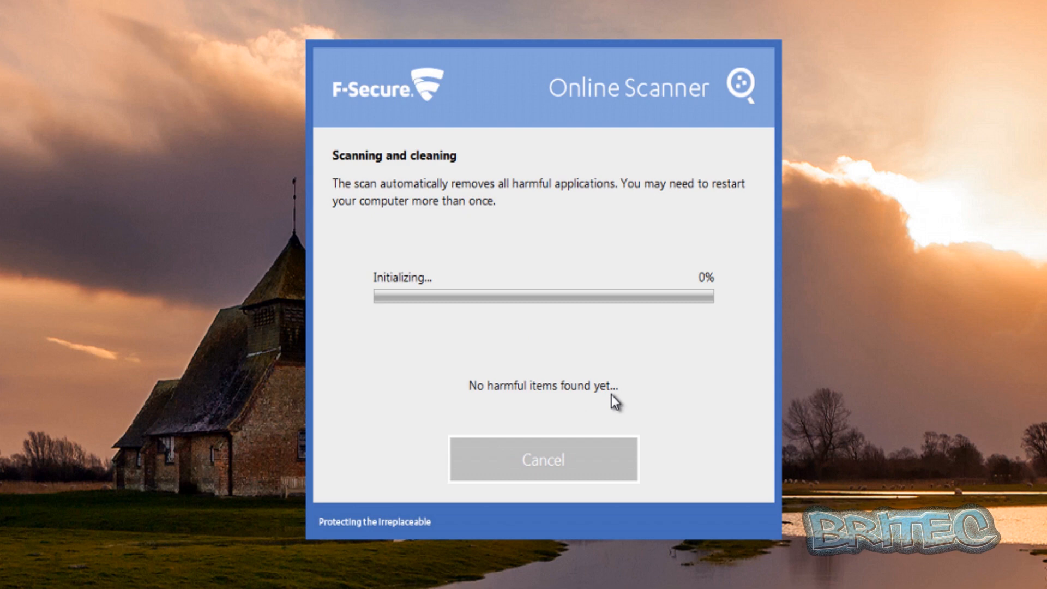
mouse_move(509, 348)
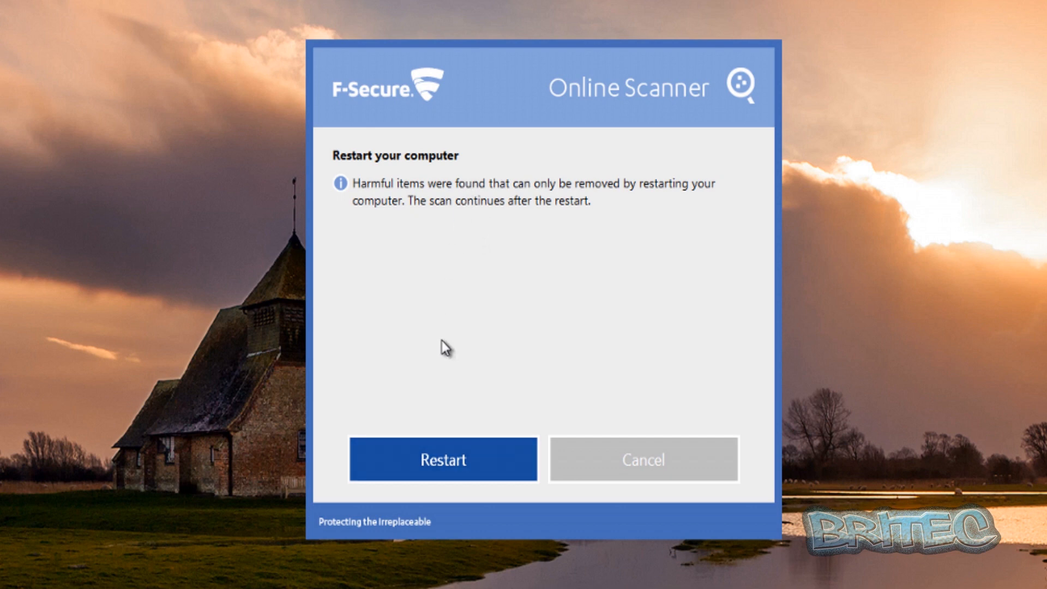
mouse_move(417, 373)
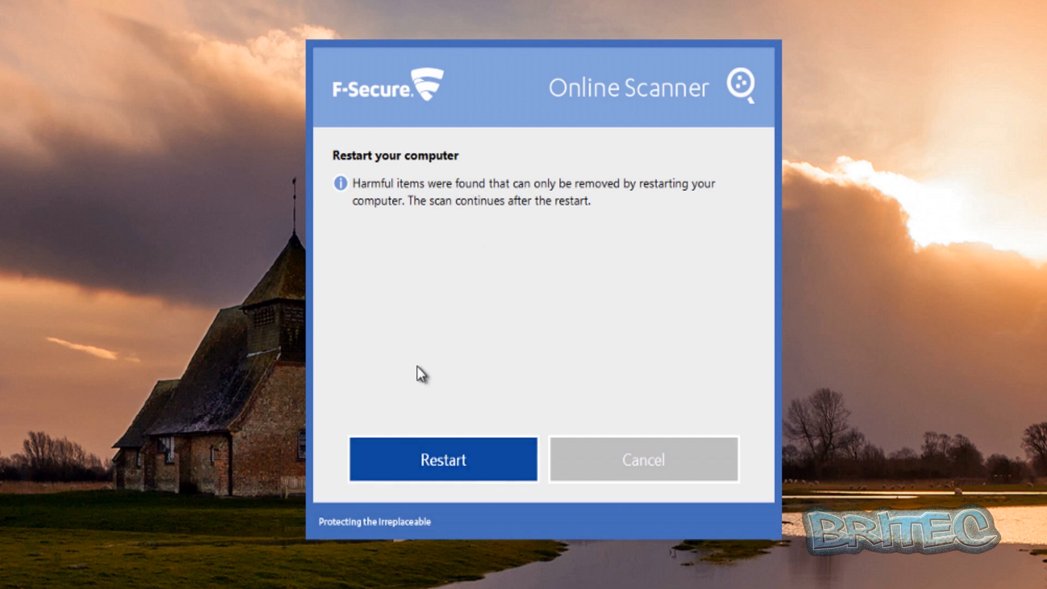
mouse_move(739, 89)
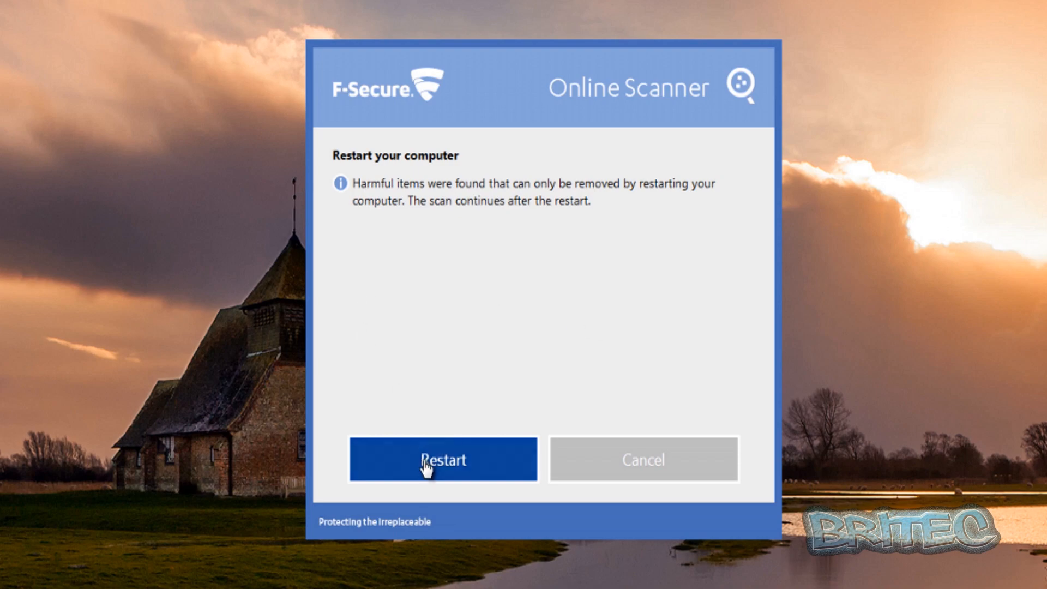
- Approve the restart to remove harmful items and allow the rescan via the UAC prompt
left_click(442, 459)
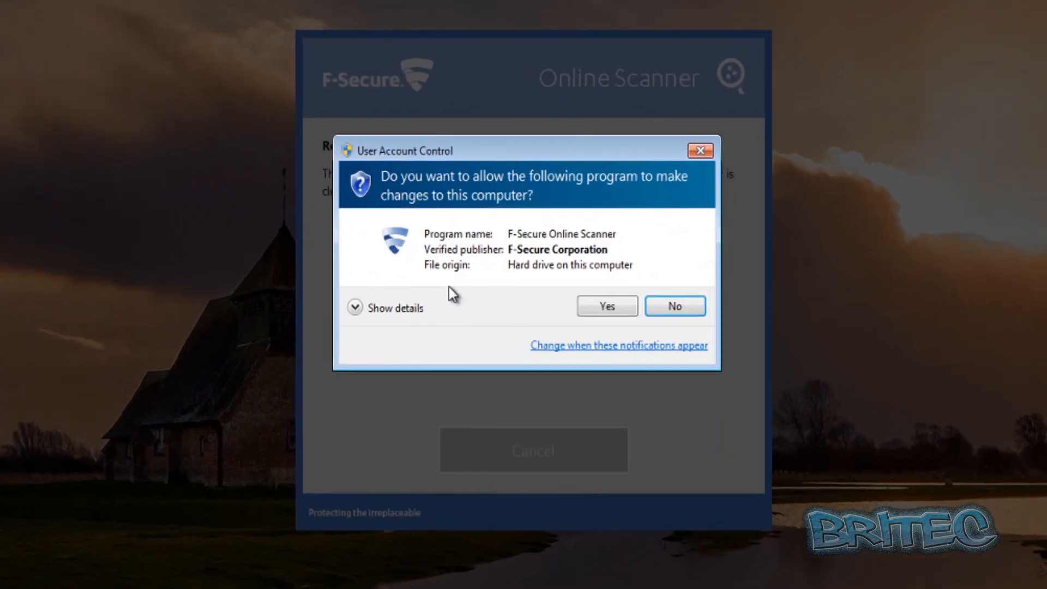
left_click(605, 305)
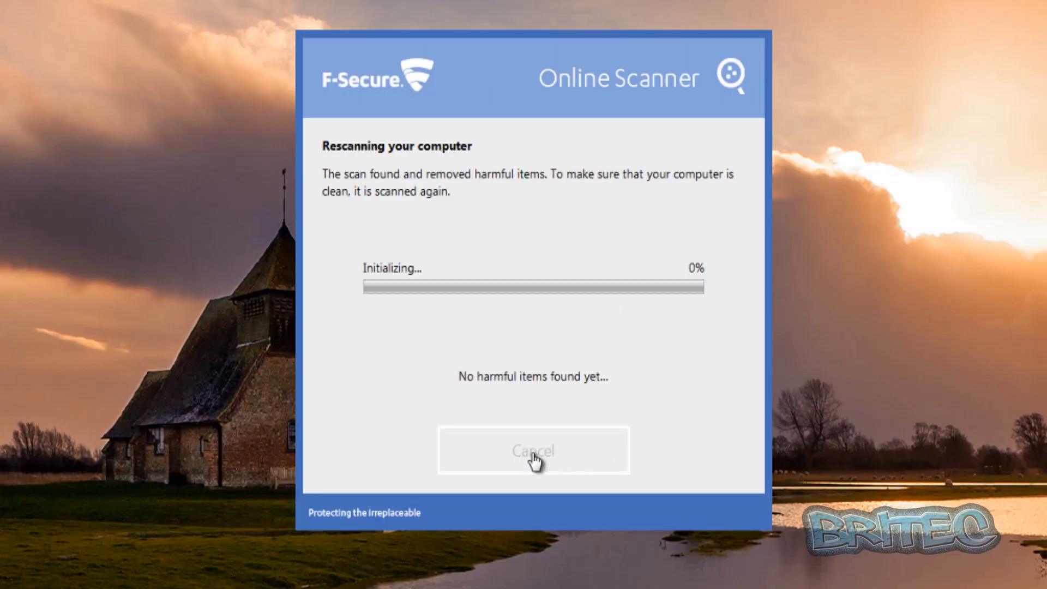
mouse_move(560, 447)
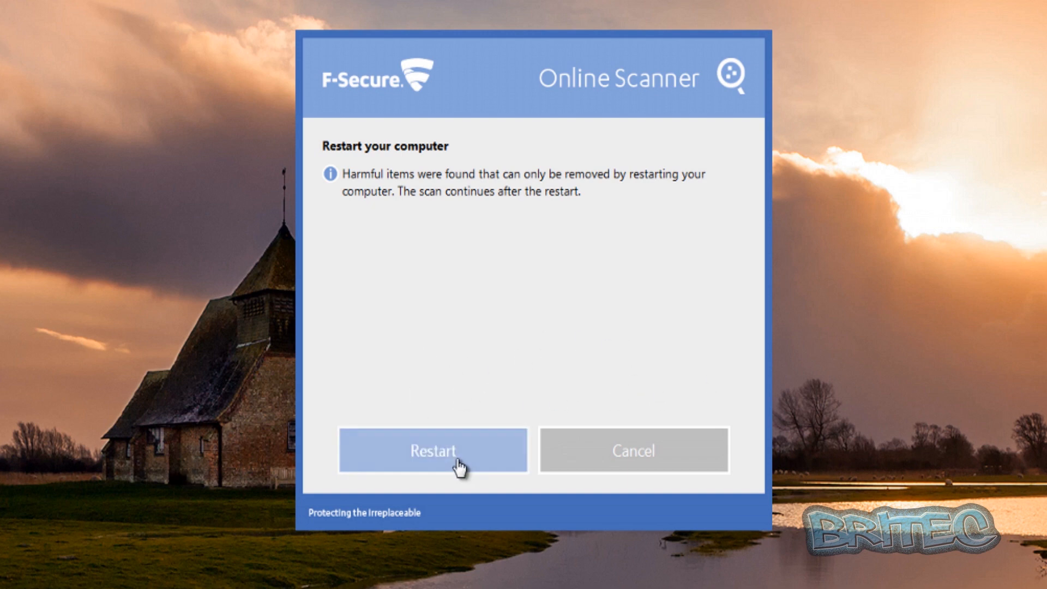
- Restart again and confirm the UAC prompt so the scan completes with 12 harmful applications removed
left_click(432, 449)
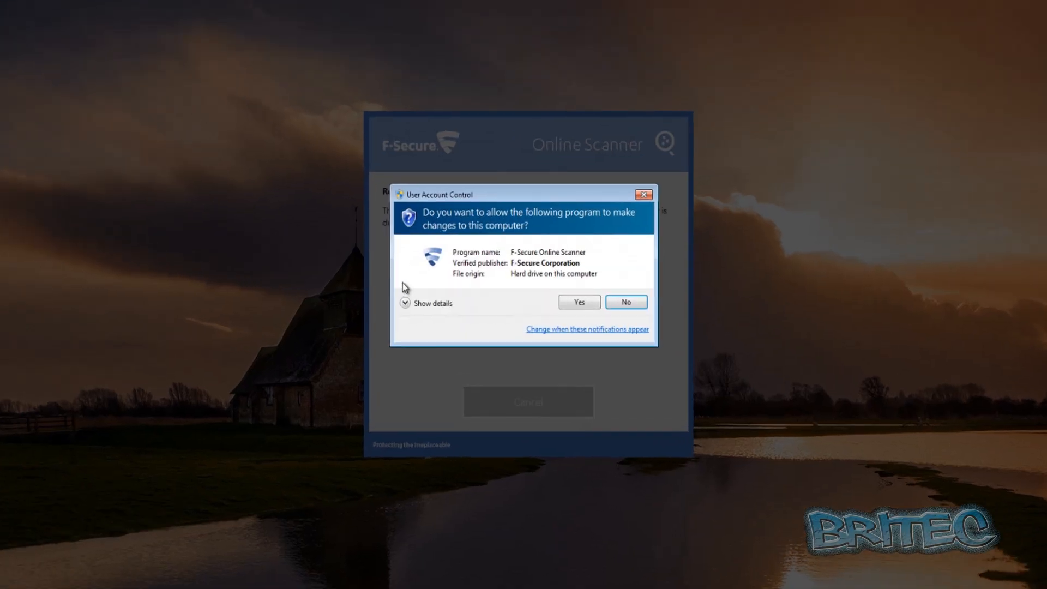
left_click(579, 303)
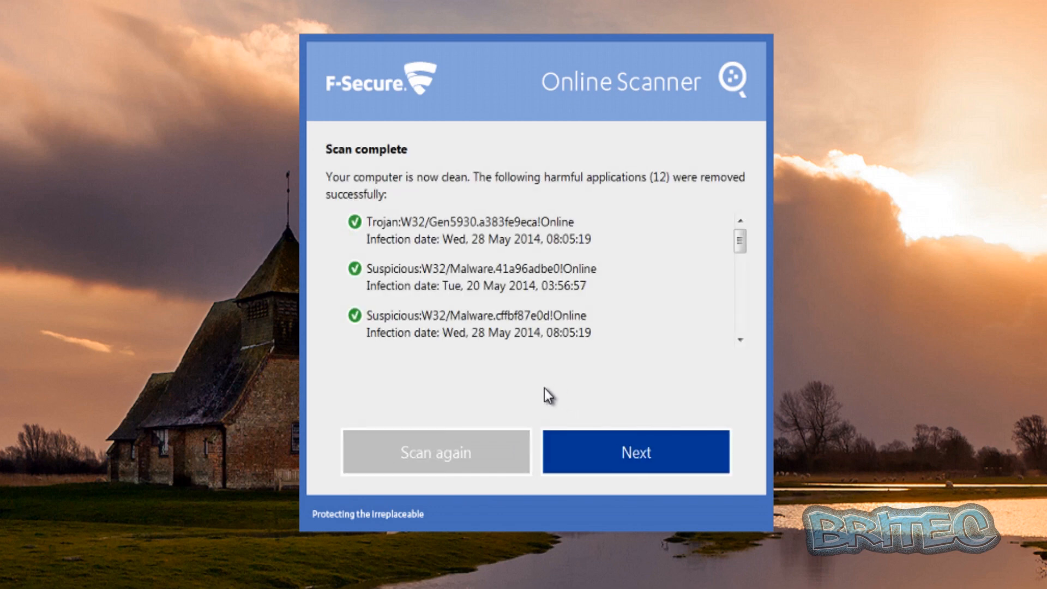
mouse_move(523, 276)
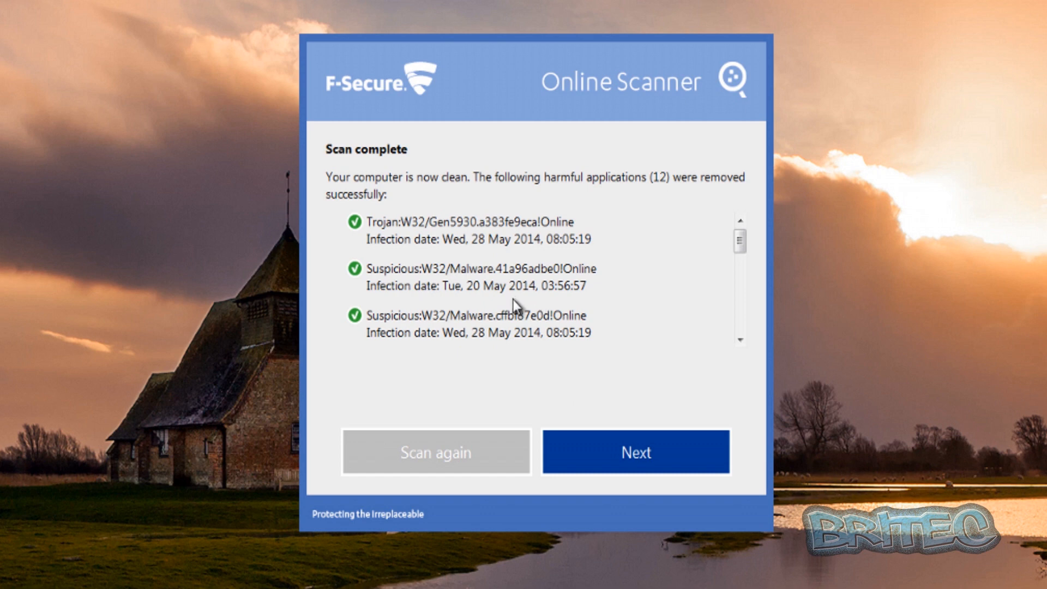
mouse_move(742, 249)
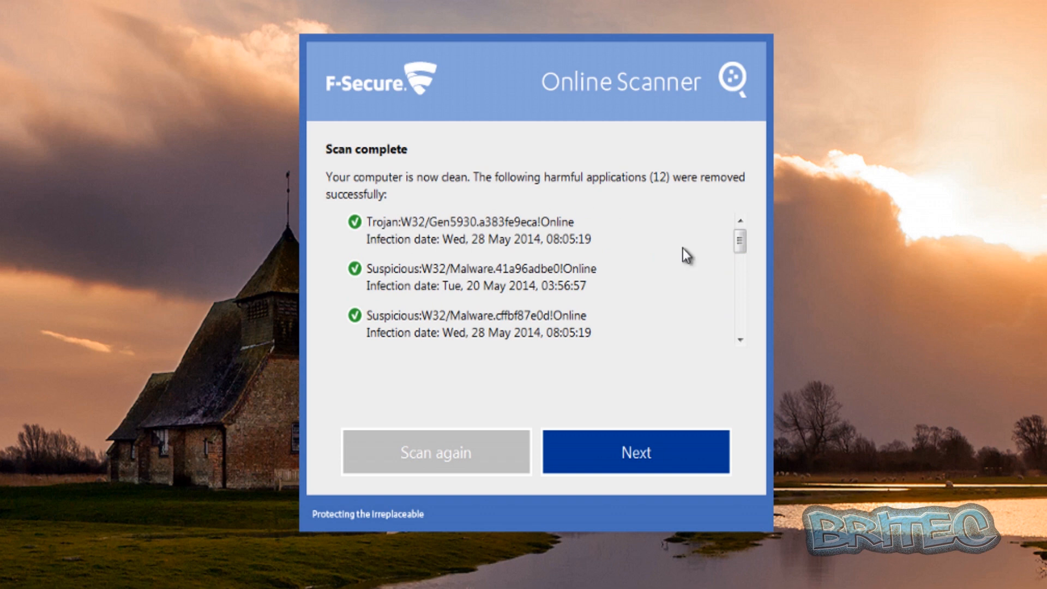
mouse_move(373, 201)
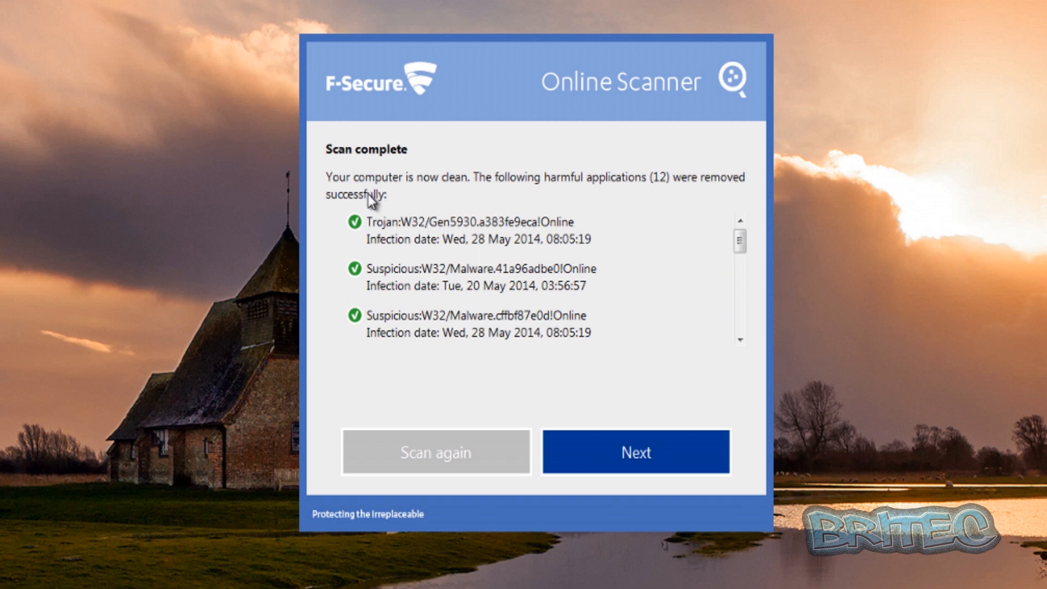
mouse_move(457, 217)
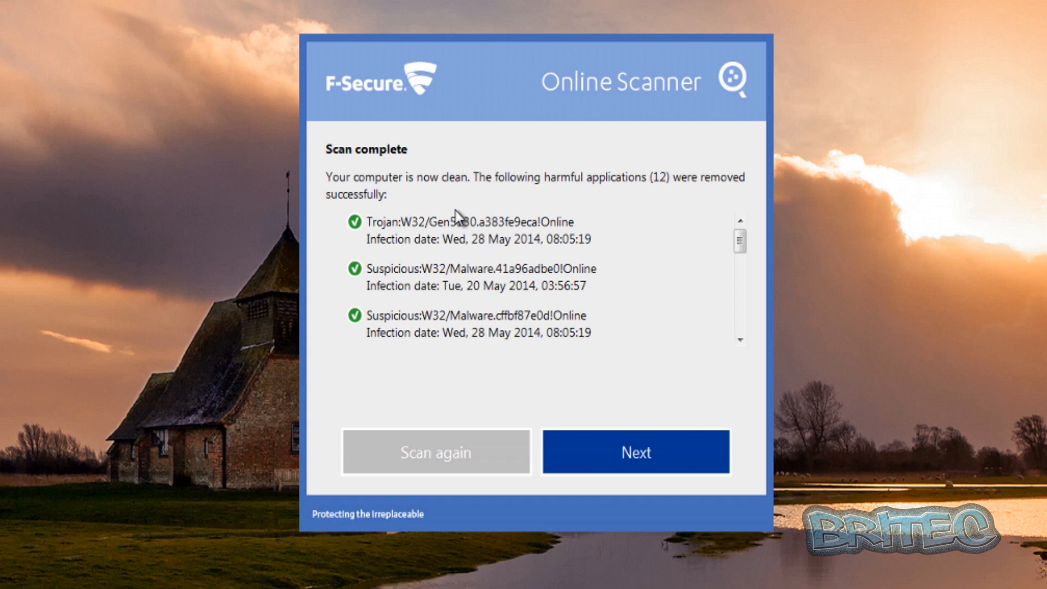
mouse_move(740, 242)
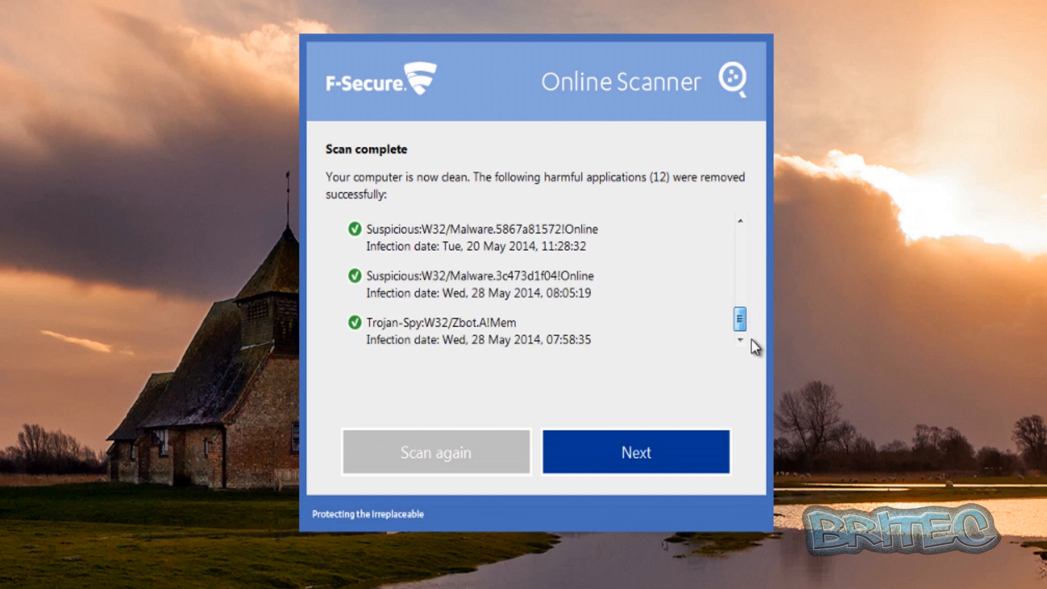
- Continue past the list of removed threats with Next
left_click(635, 452)
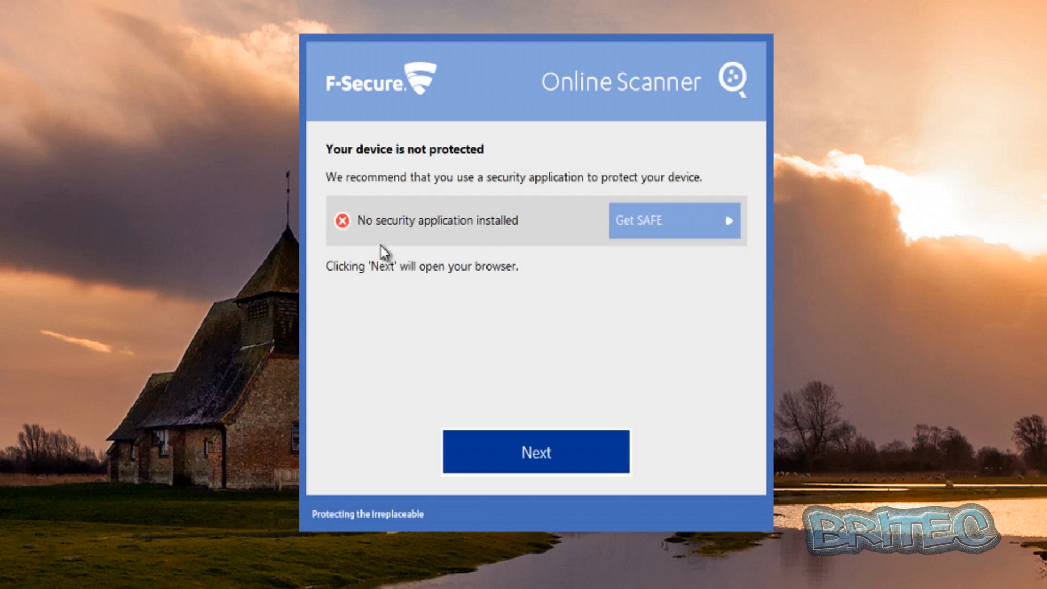
mouse_move(691, 233)
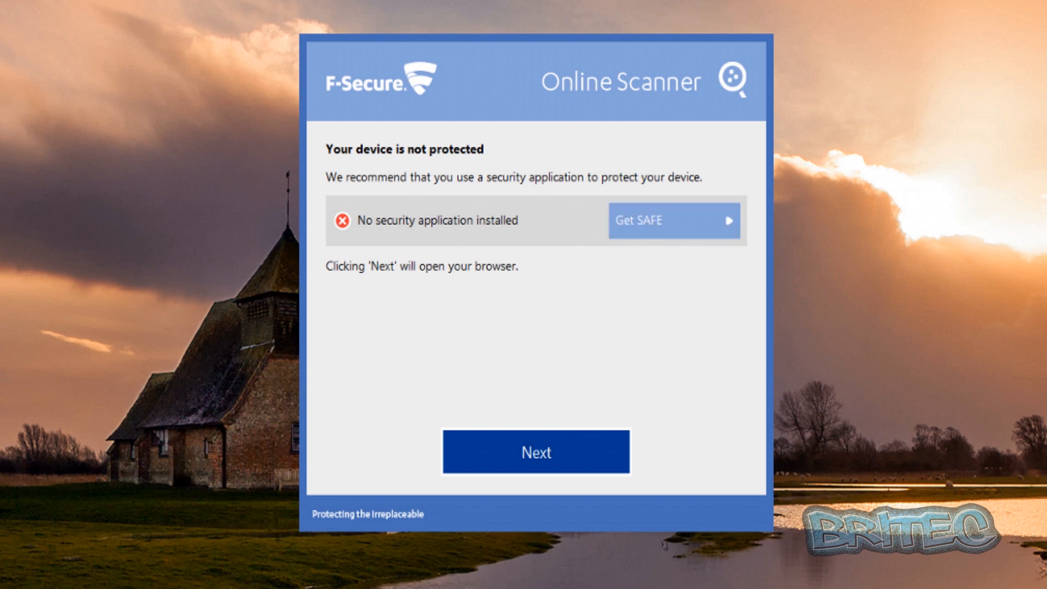
- Leave the 'Your device is not protected' page with Next so the scanner exits
left_click(534, 451)
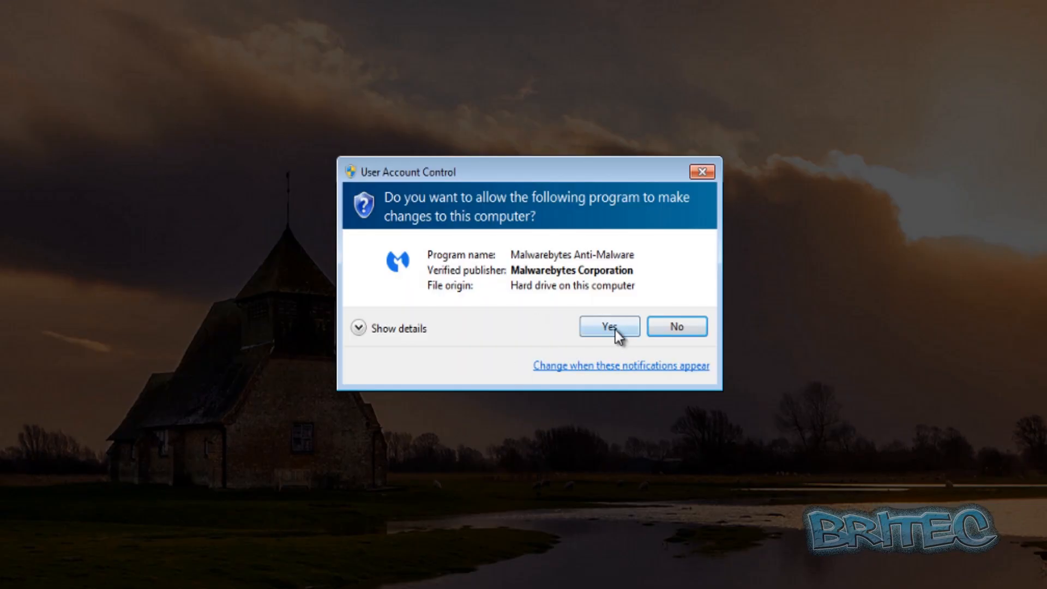
- Allow Malwarebytes to start, Fix Now to update the database, and run Scan Now
left_click(609, 326)
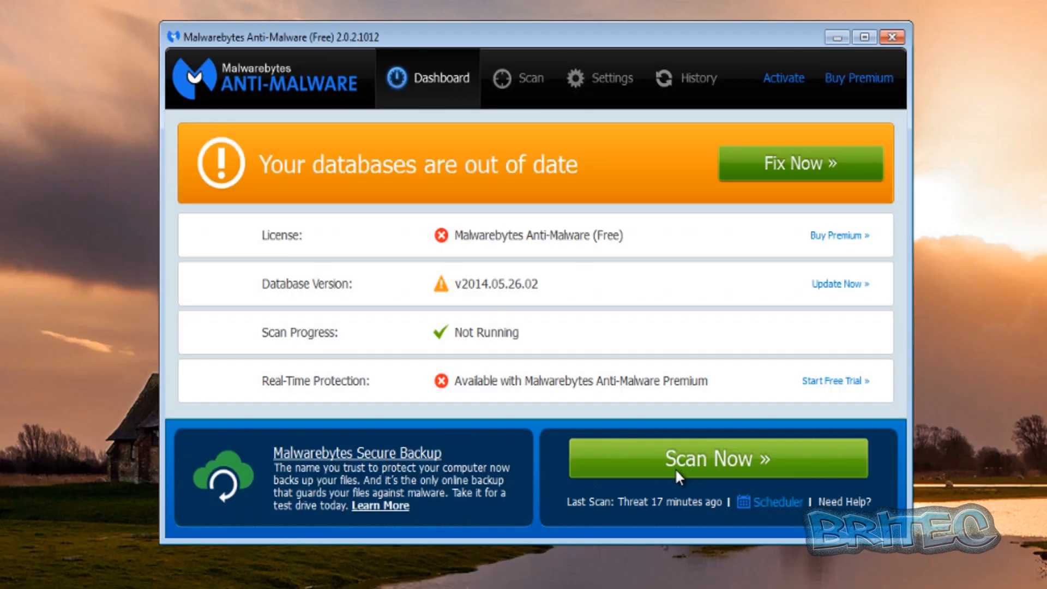
left_click(800, 162)
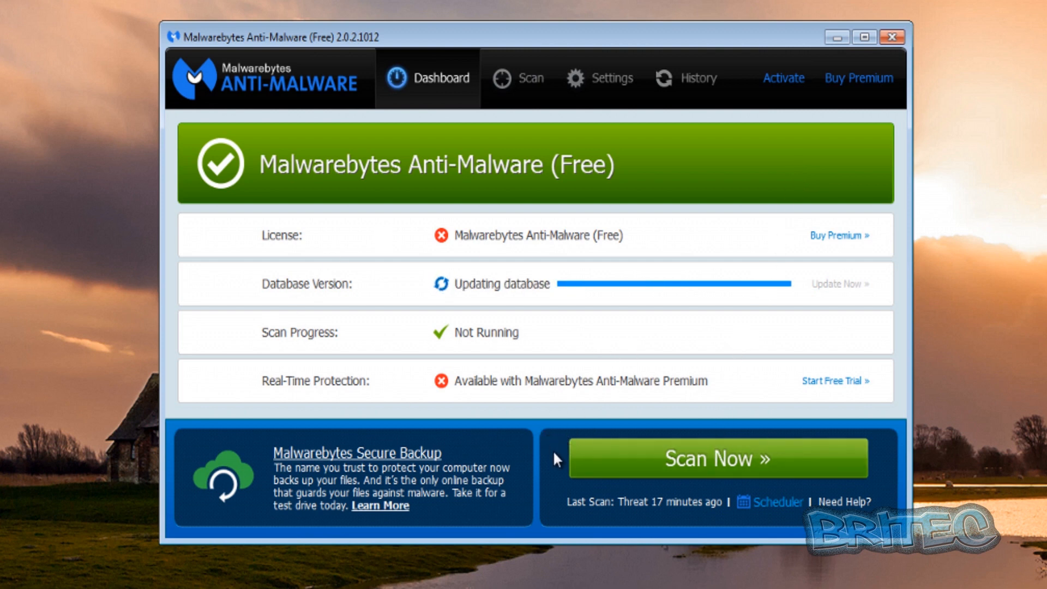
mouse_move(614, 573)
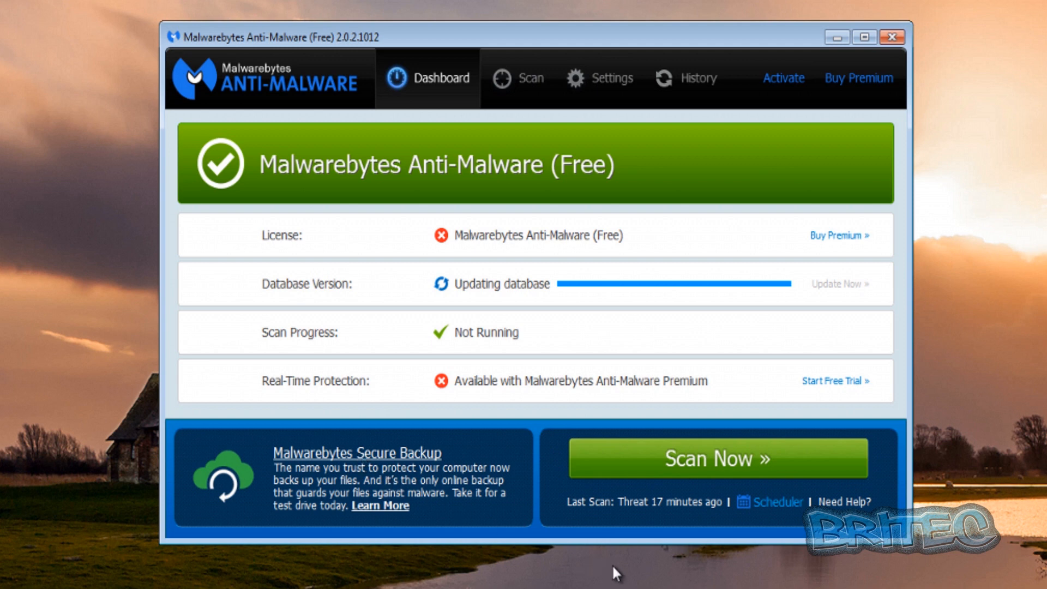
left_click(716, 457)
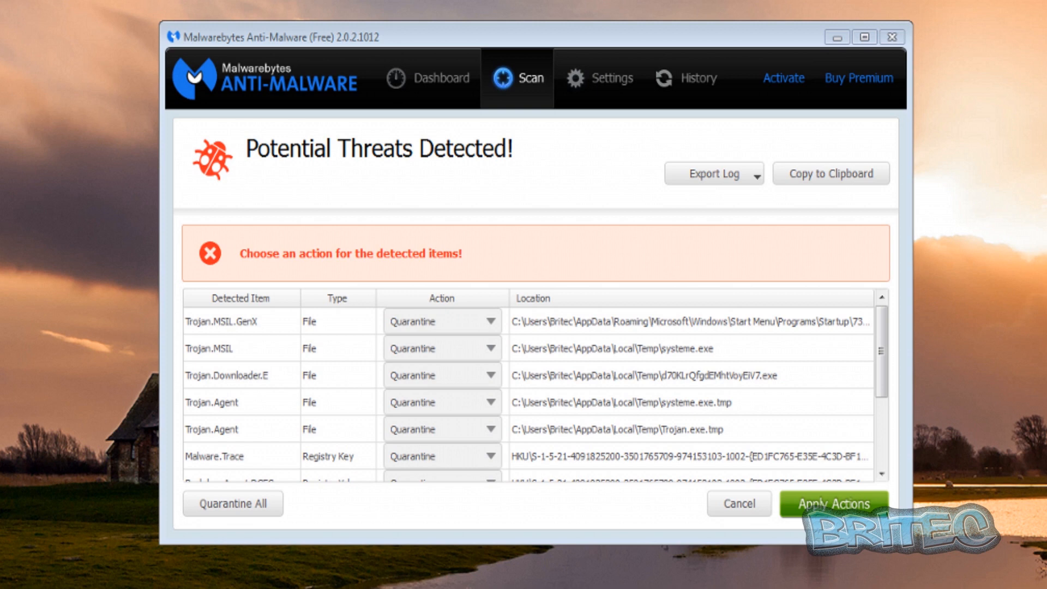
- Review the detected threats list and Apply Actions to quarantine them all
scroll("down", 3)
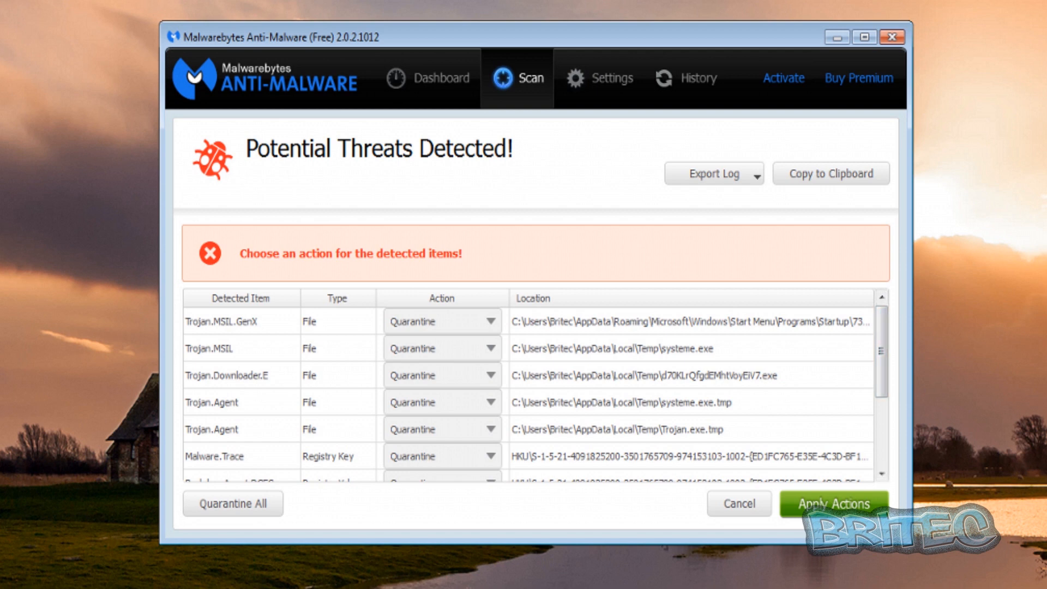
scroll("down", 3)
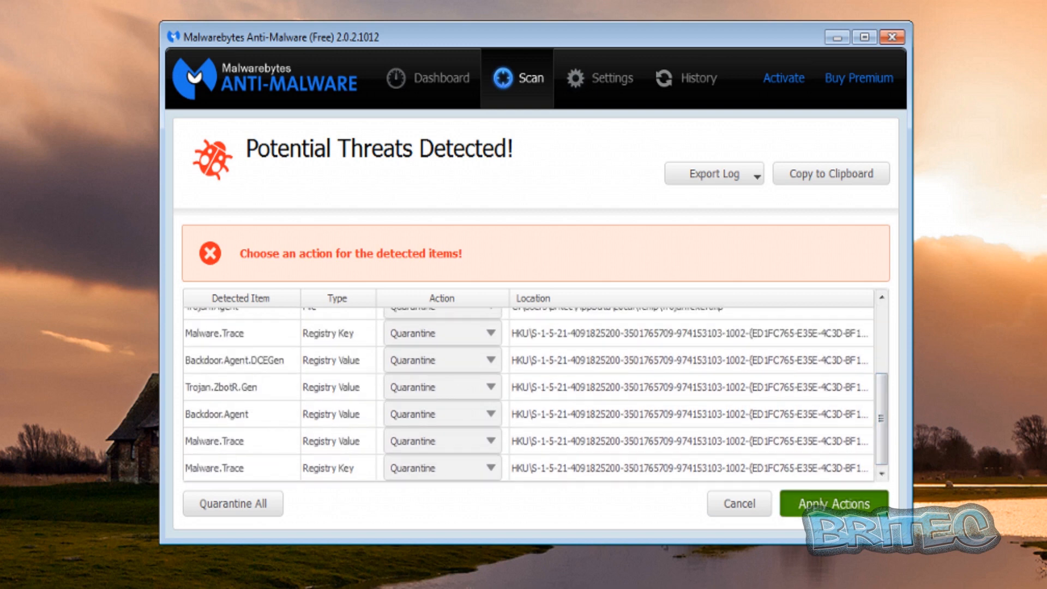
left_click(834, 504)
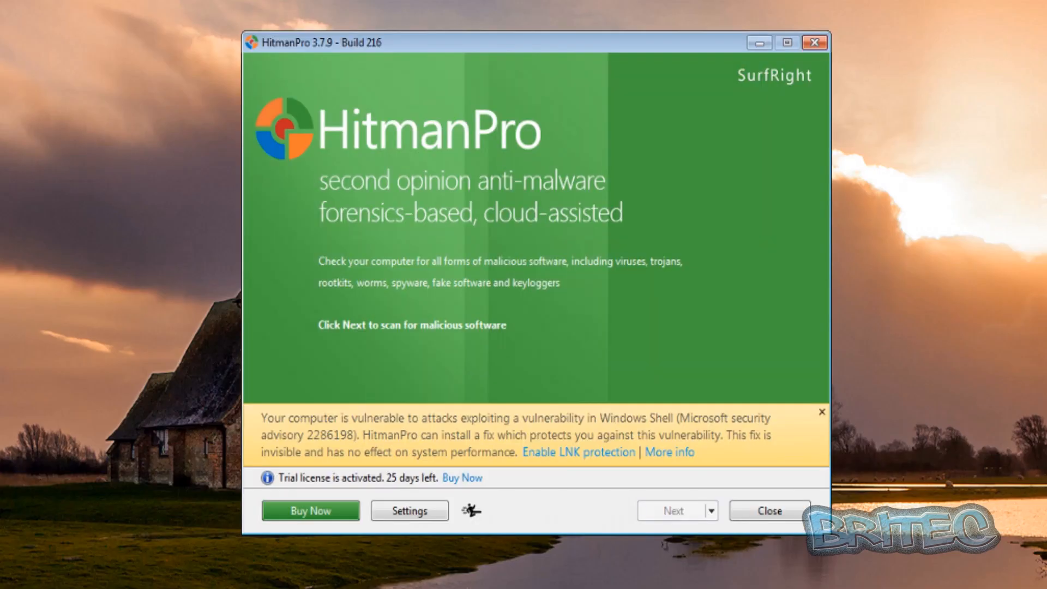
- Start the HitmanPro scan from the welcome screen
left_click(671, 511)
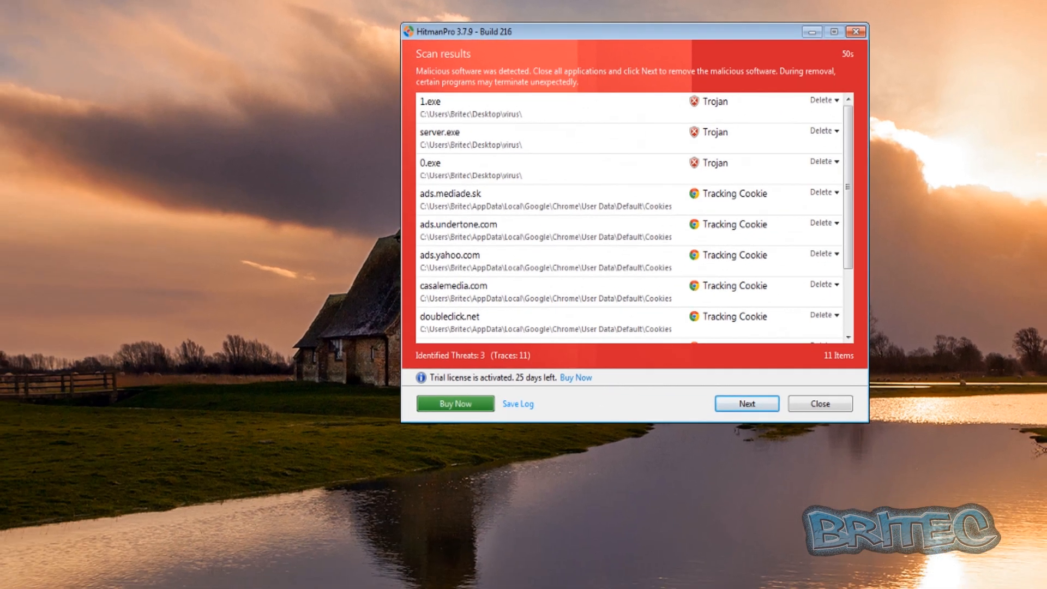
- Bring up Windows Folder Options while HitmanPro's results stay open
left_click(14, 577)
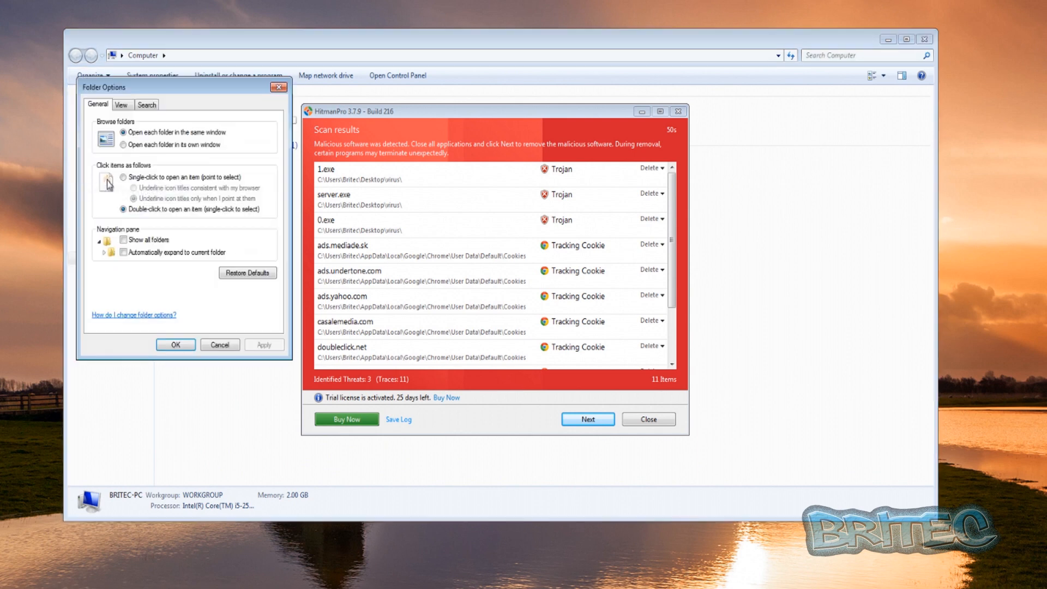
- Enable Show hidden files in Folder Options so the virus folder's files become visible
left_click(121, 105)
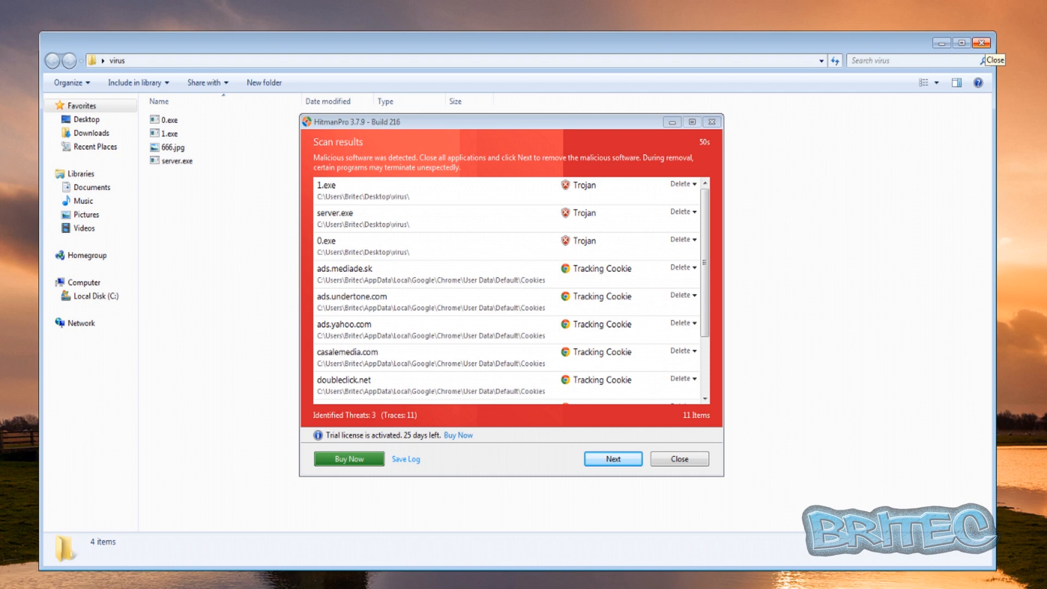
- Delete all 11 detected items, review the summary and close HitmanPro
left_click(610, 459)
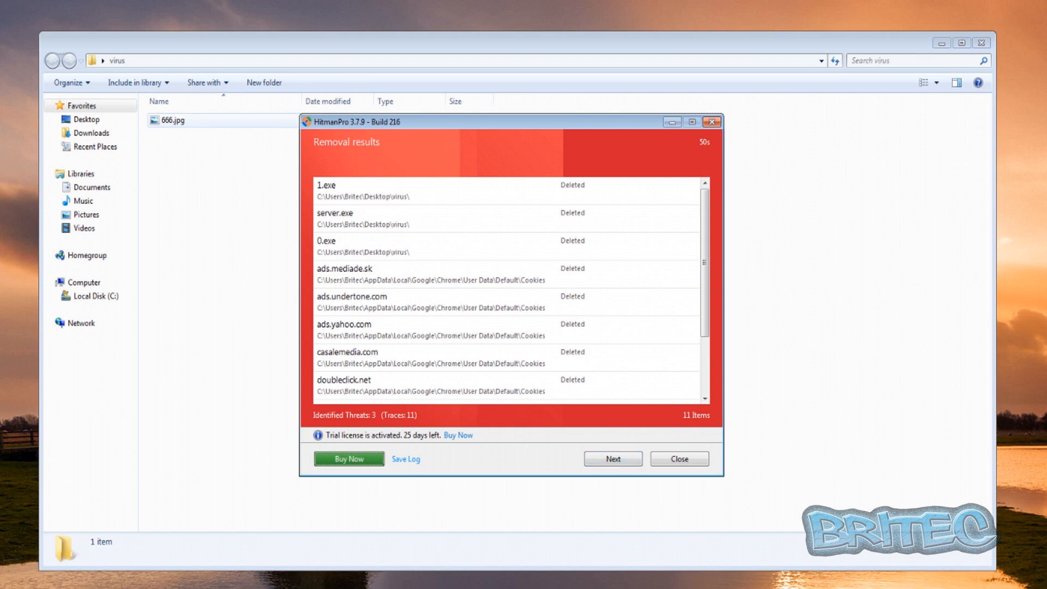
left_click(610, 459)
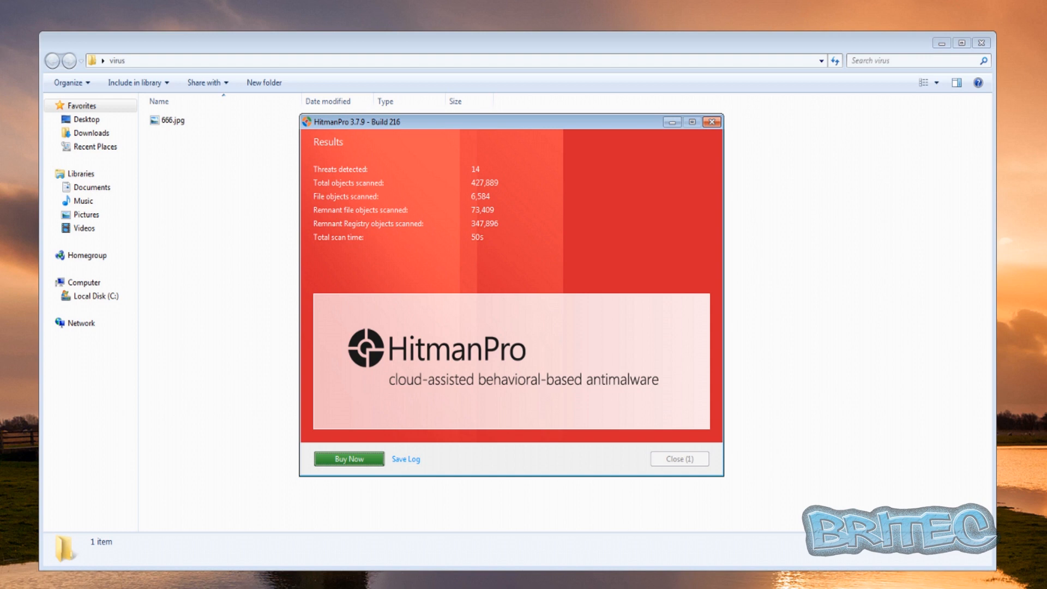
left_click(679, 459)
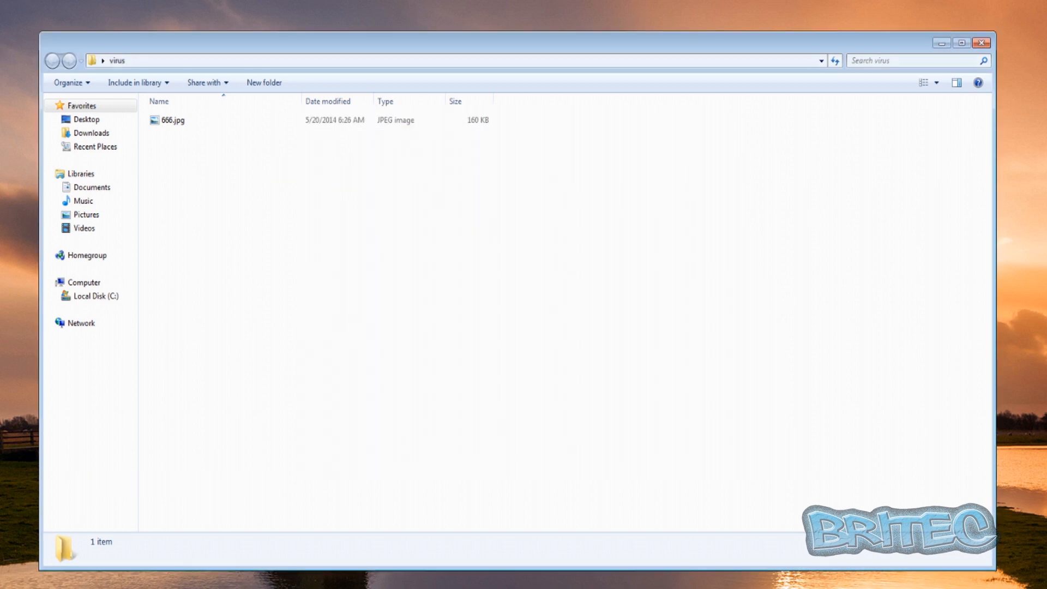